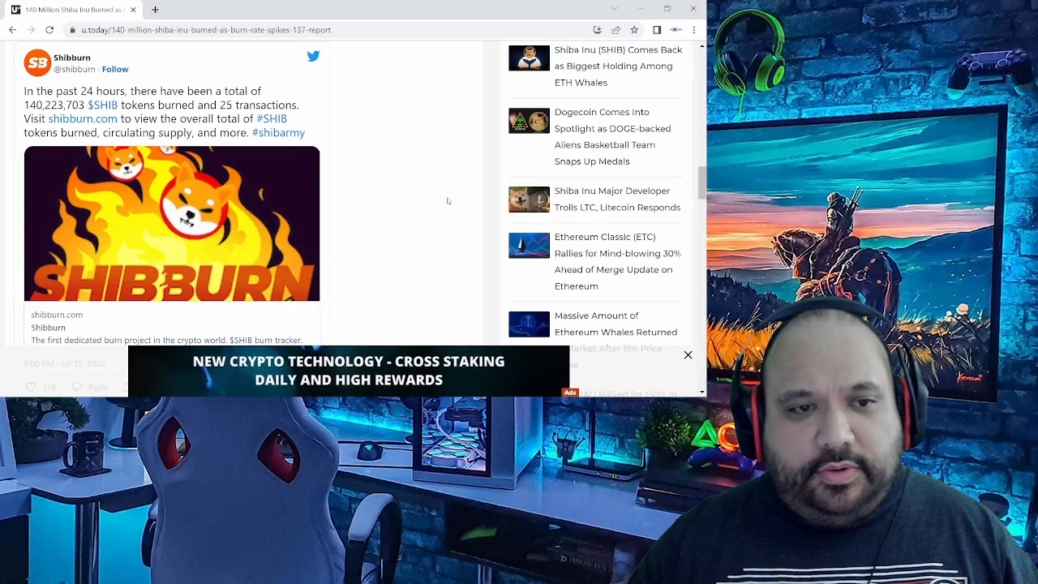
mouse_move(438, 188)
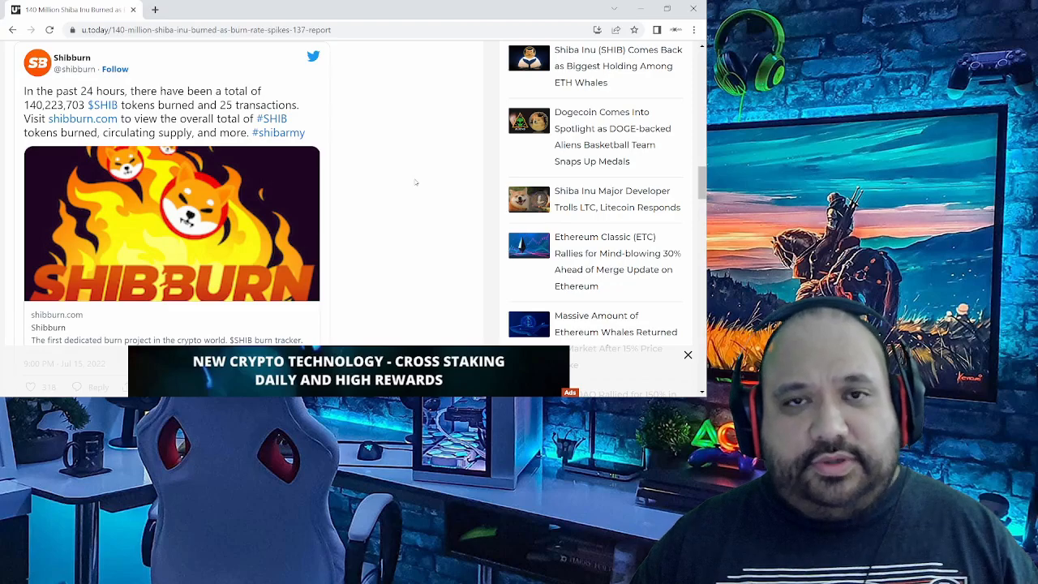
mouse_move(406, 179)
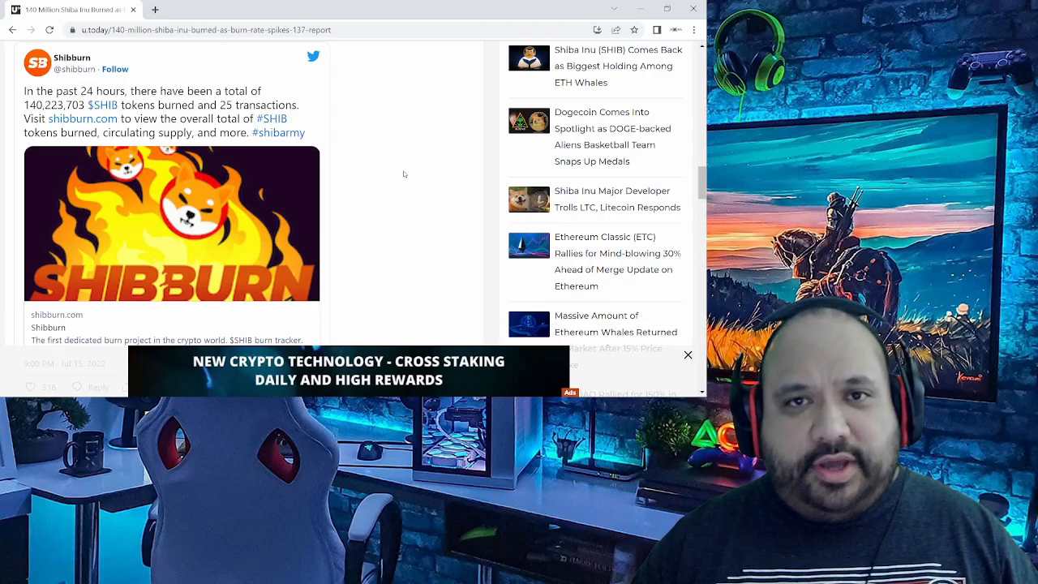
mouse_move(412, 214)
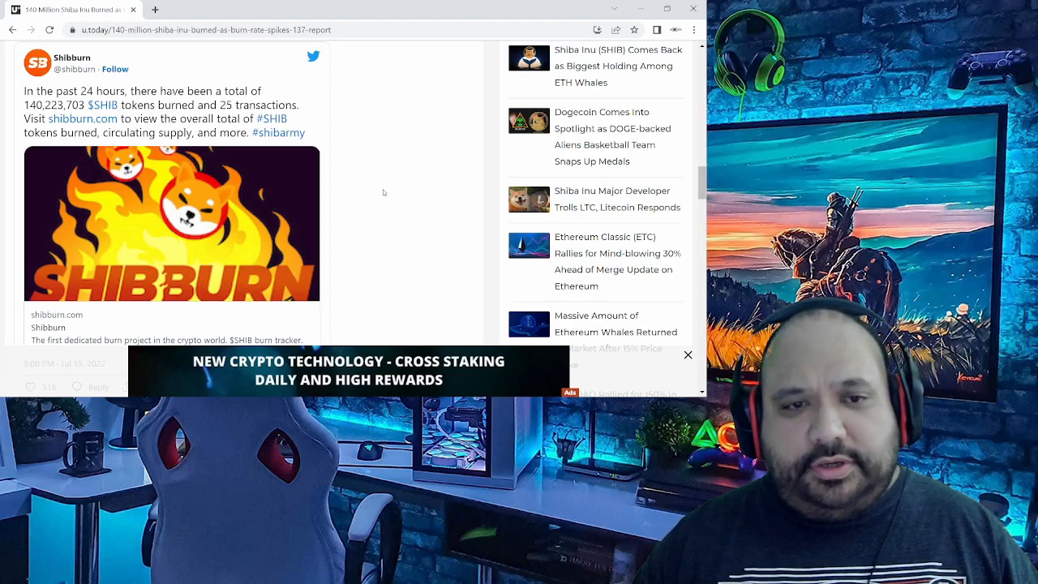
scroll(down, 3)
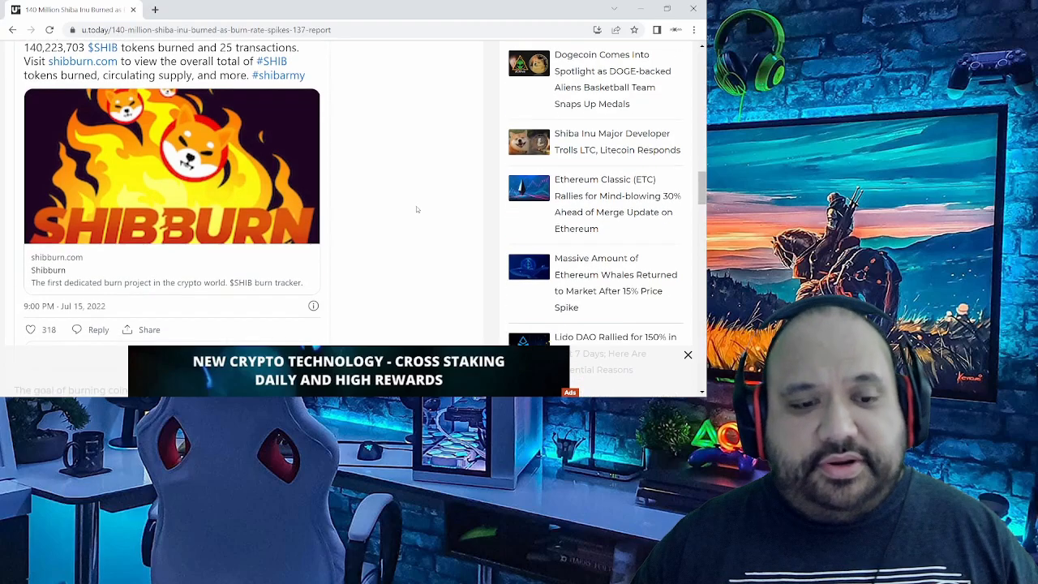
scroll(down, 3)
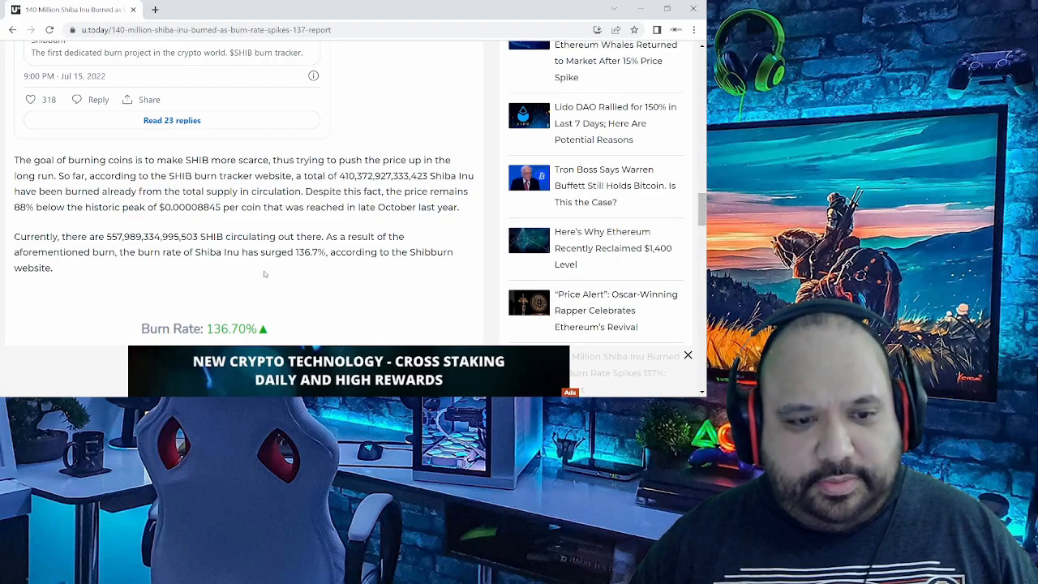
scroll(down, 3)
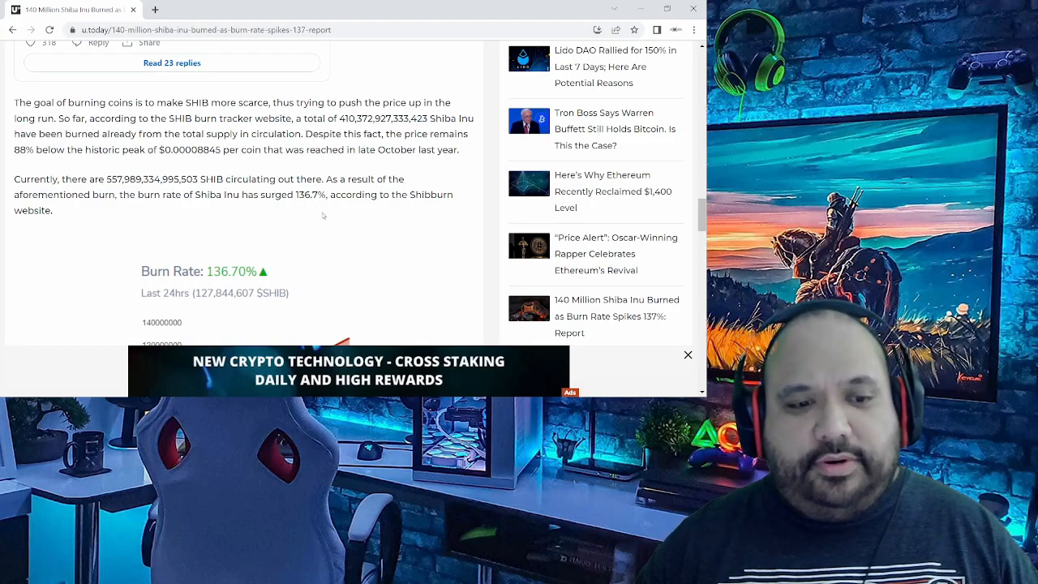
scroll(down, 3)
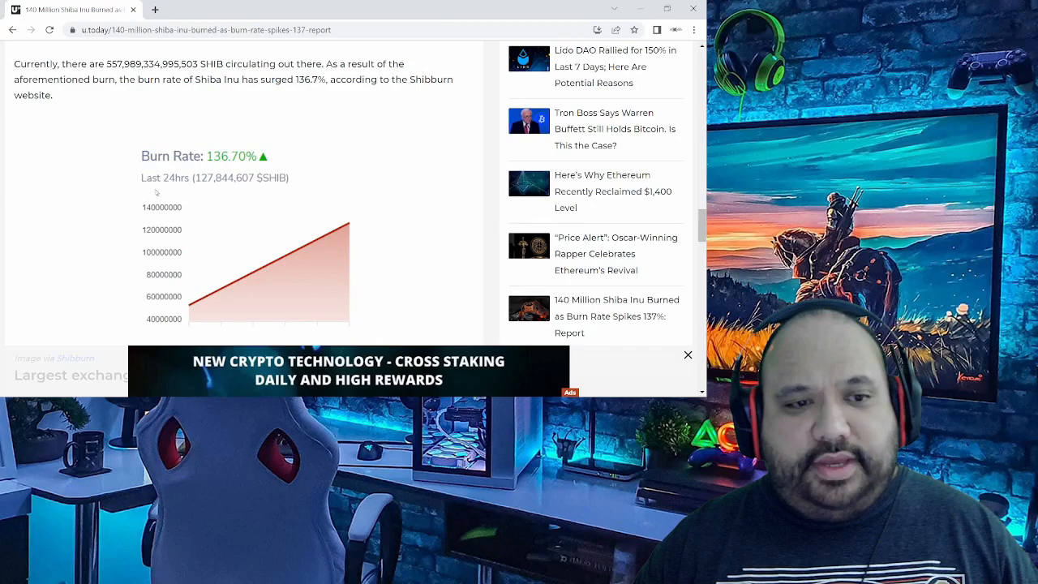
scroll(down, 3)
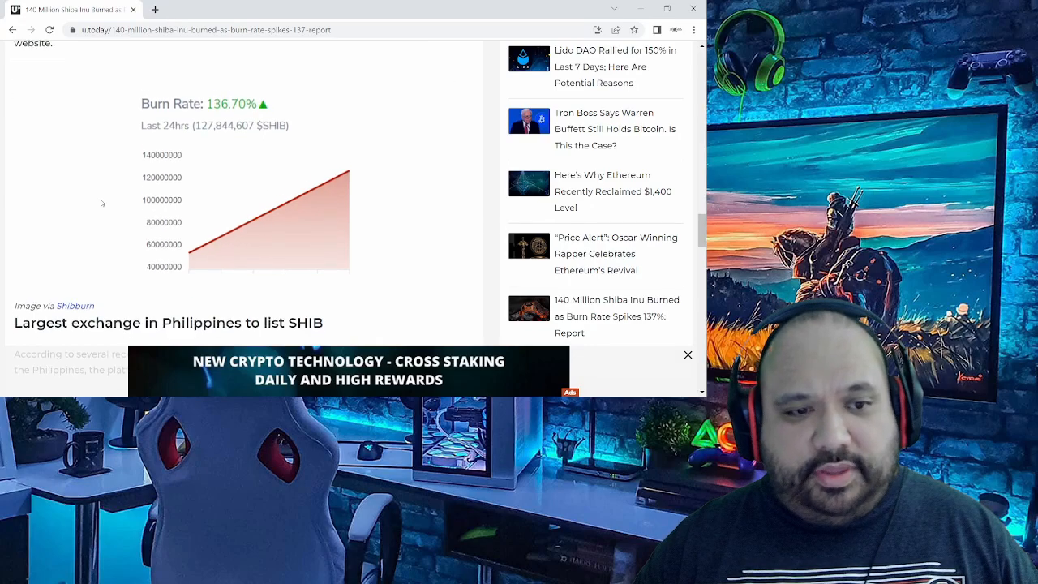